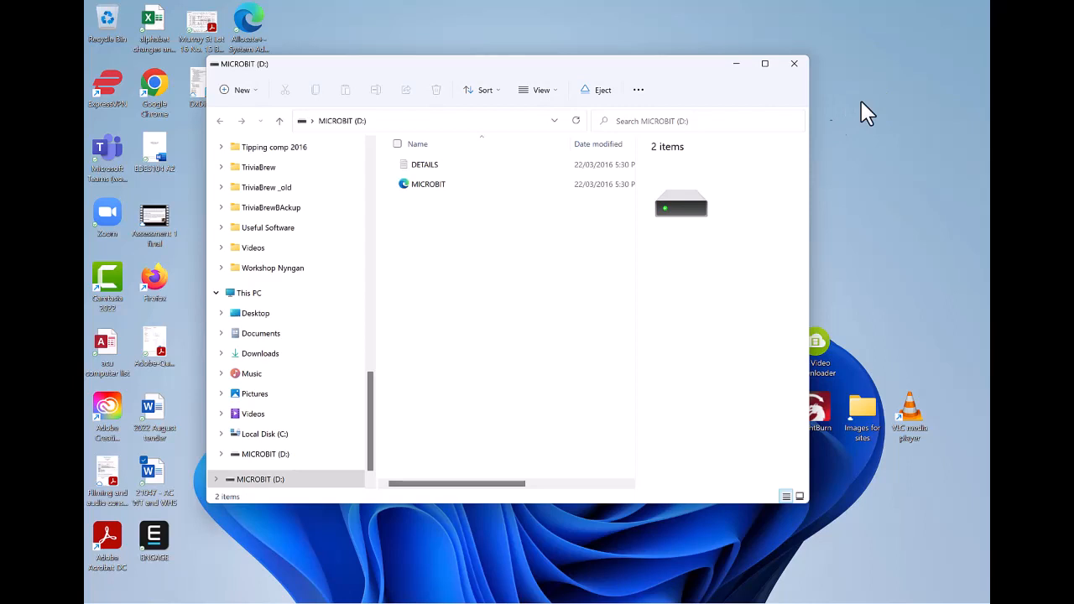
# Close the MICROBIT (D:) File Explorer window, leaving only the desktop.
pyautogui.click(428, 183)
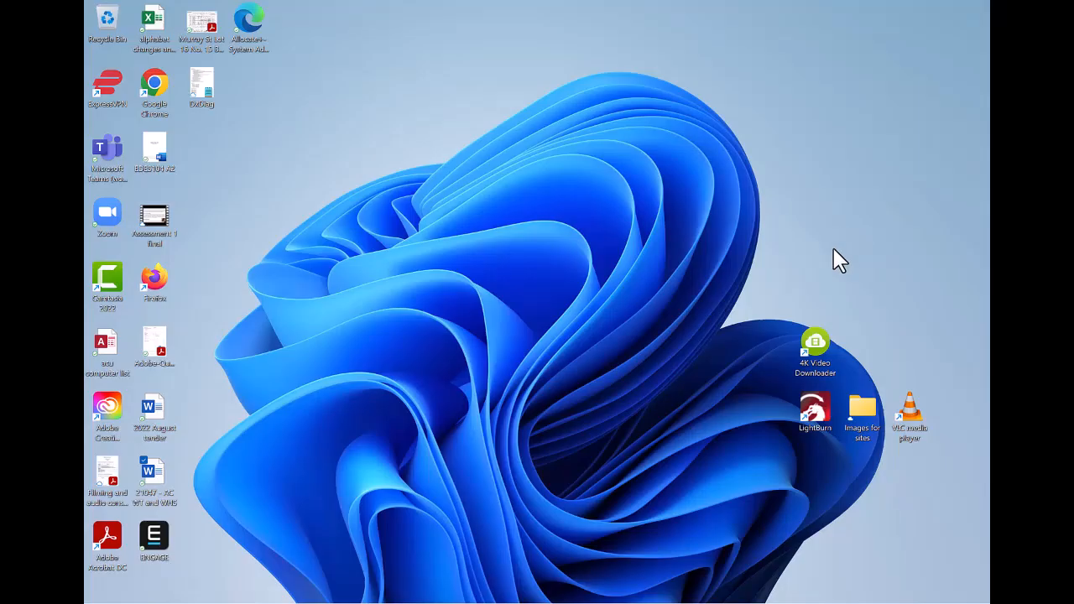
pyautogui.moveTo(864, 138)
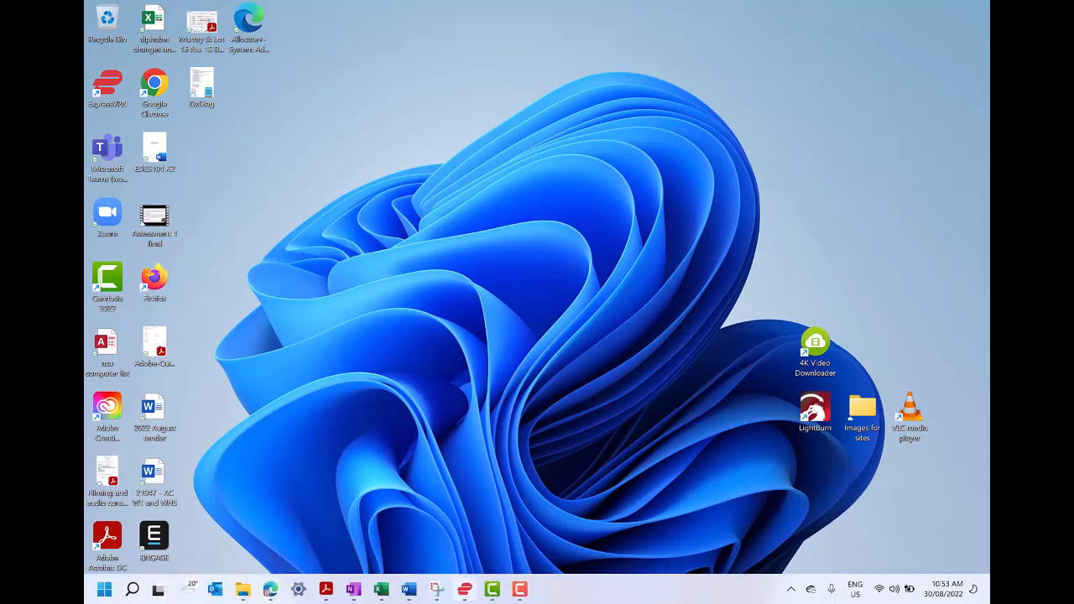
pyautogui.moveTo(241, 589)
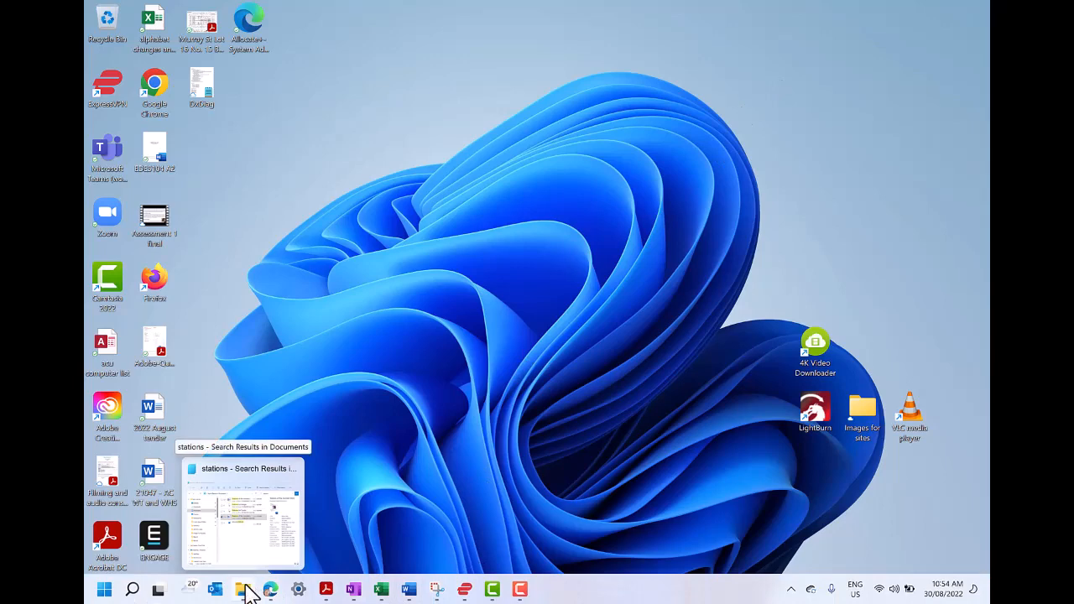
pyautogui.moveTo(252, 584)
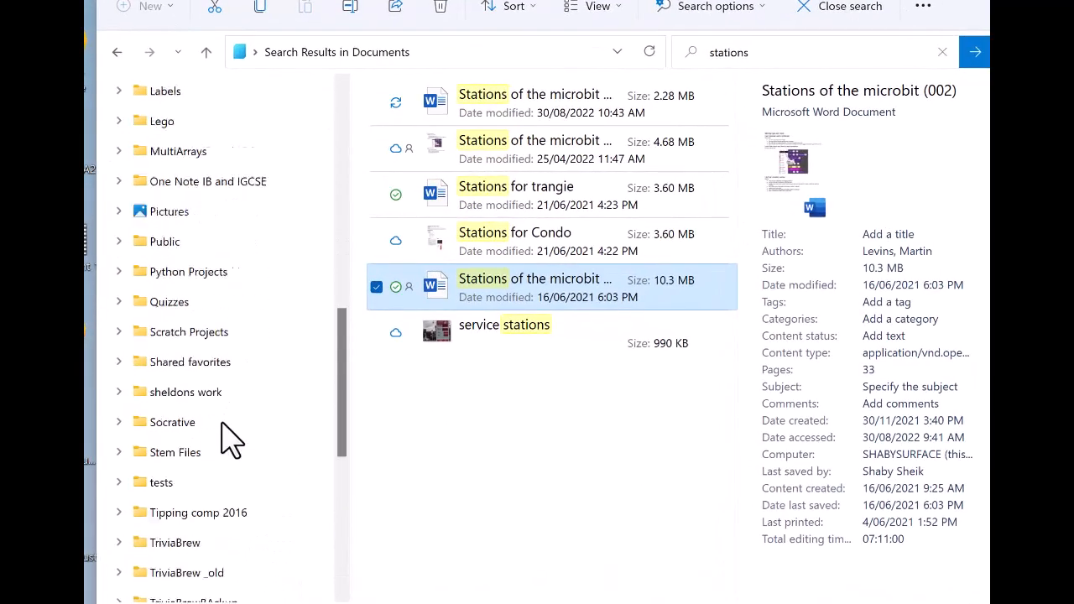
# Open the MICROBIT (D:) drive from the navigation pane under This PC.
pyautogui.scroll(-3)
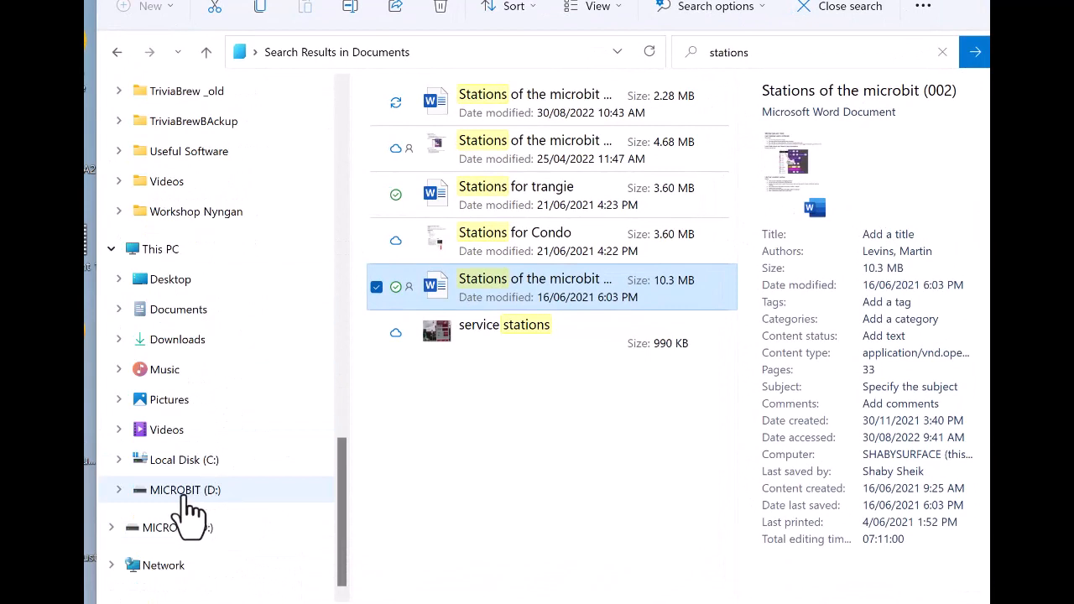
pyautogui.click(185, 490)
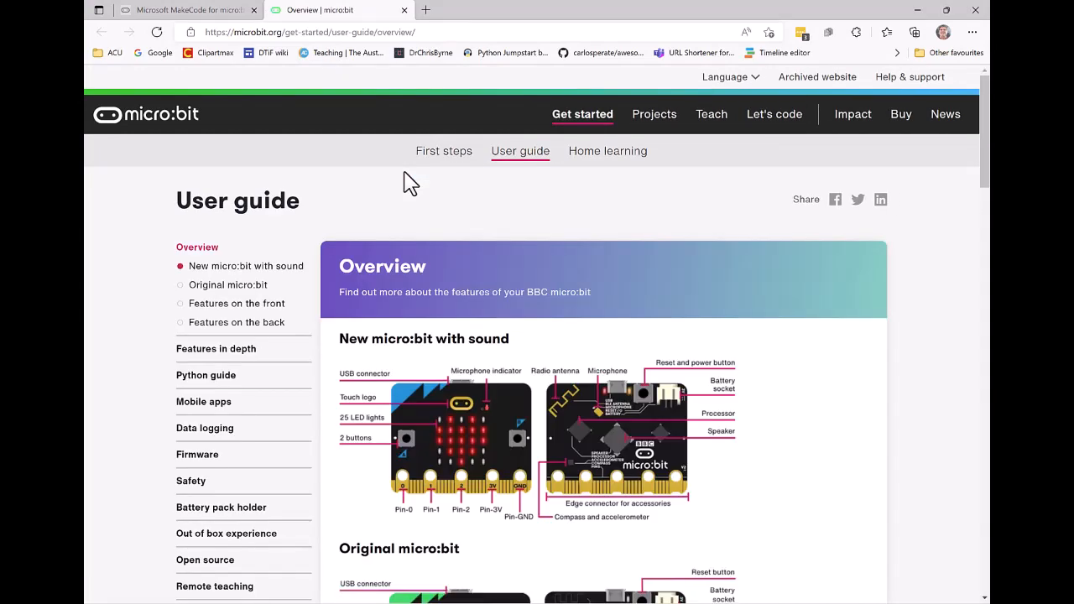
pyautogui.moveTo(511, 239)
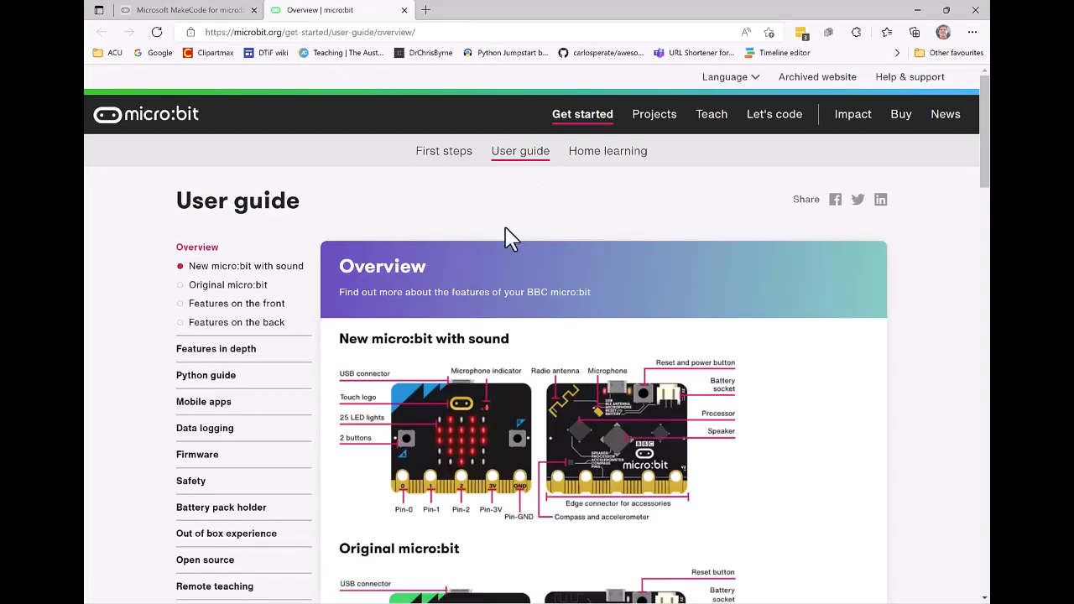
pyautogui.moveTo(711, 114)
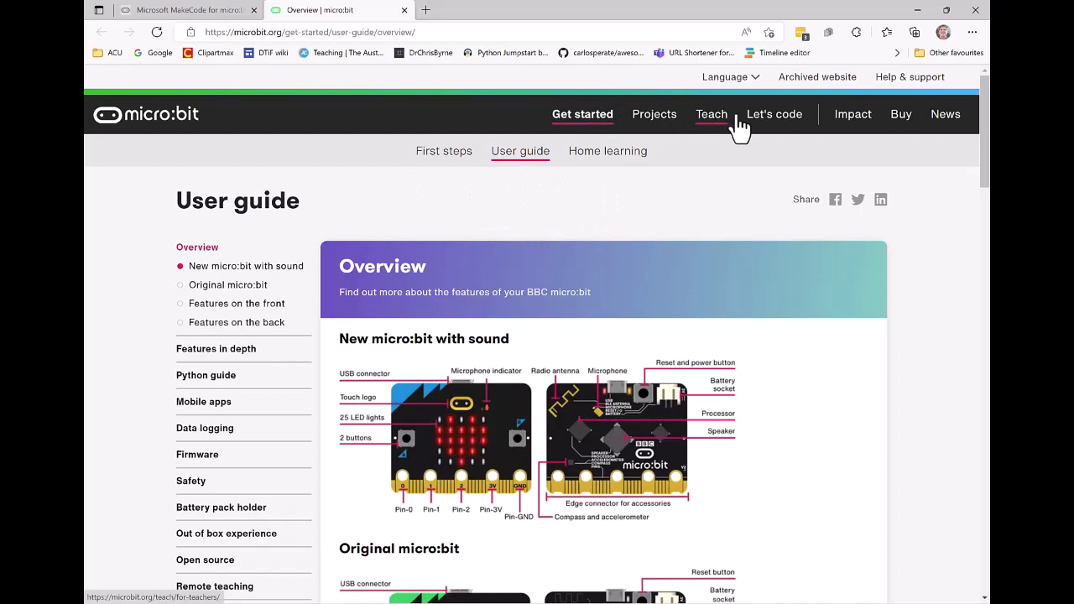
# Go to the Let's code page and launch the MakeCode editor from its quick link.
pyautogui.click(774, 114)
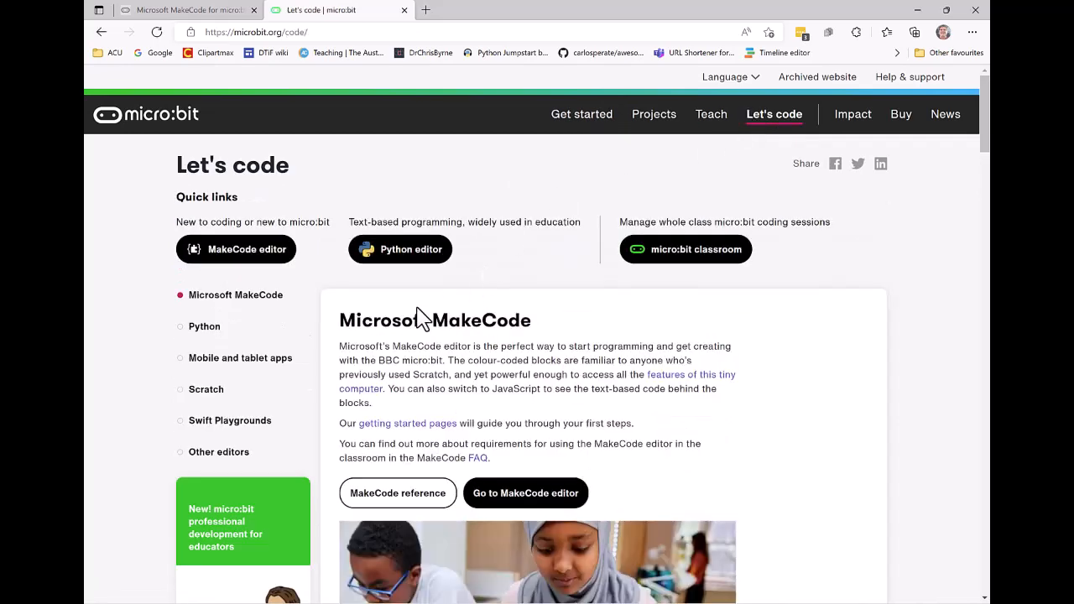
pyautogui.moveTo(235, 249)
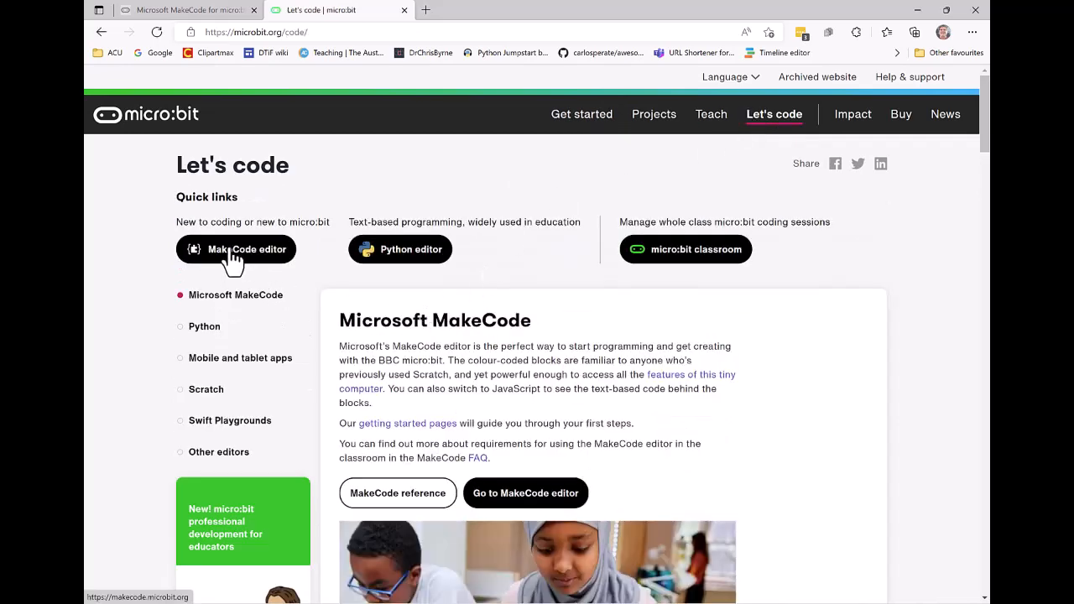
pyautogui.click(235, 249)
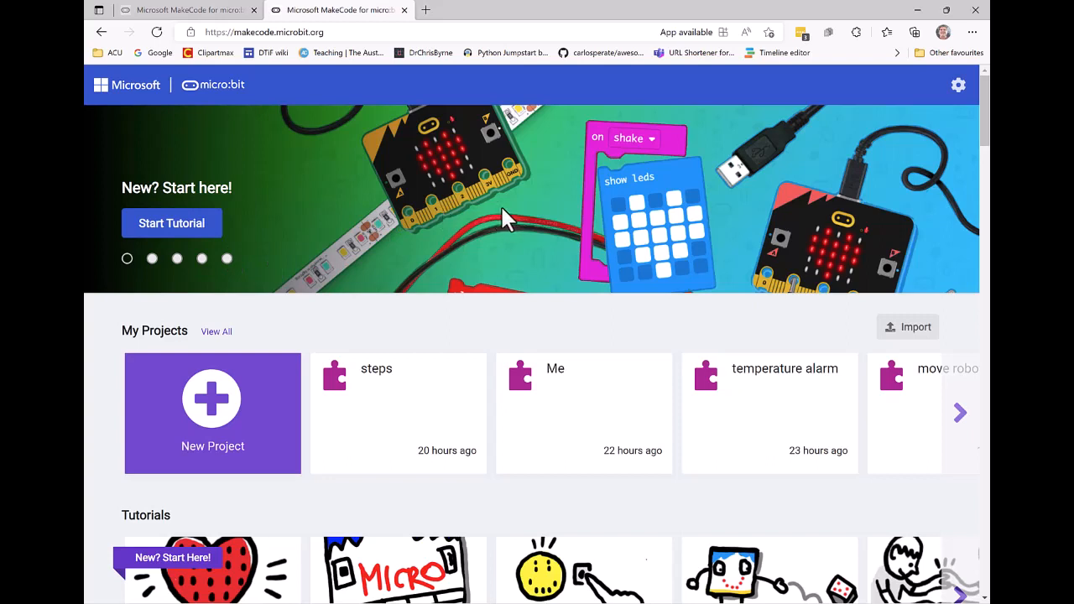
pyautogui.moveTo(216, 416)
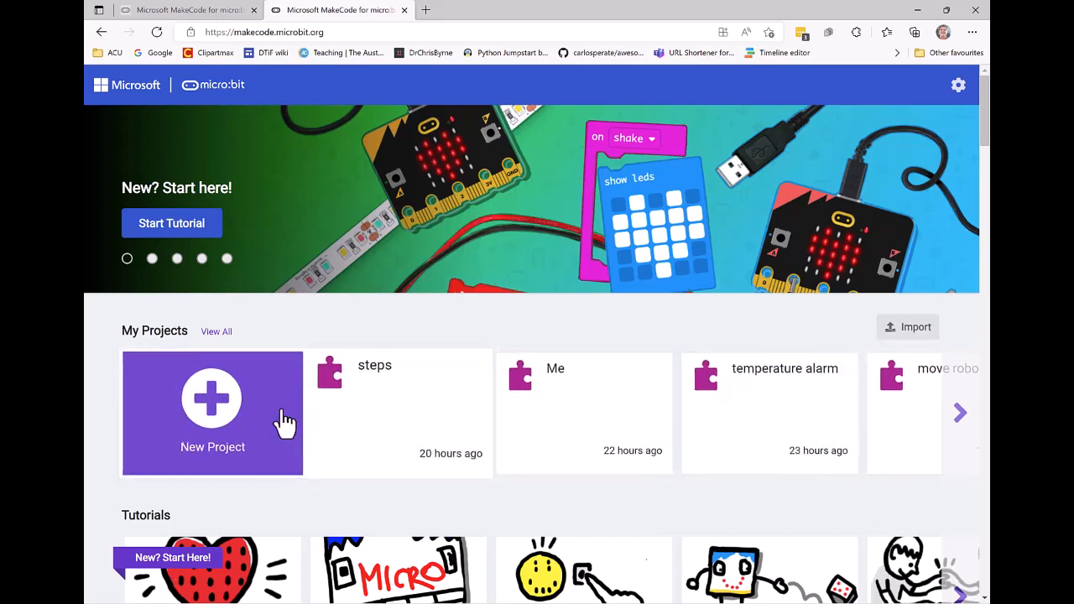
# Create a new MakeCode project named 'first' with empty on start and forever blocks.
pyautogui.click(211, 413)
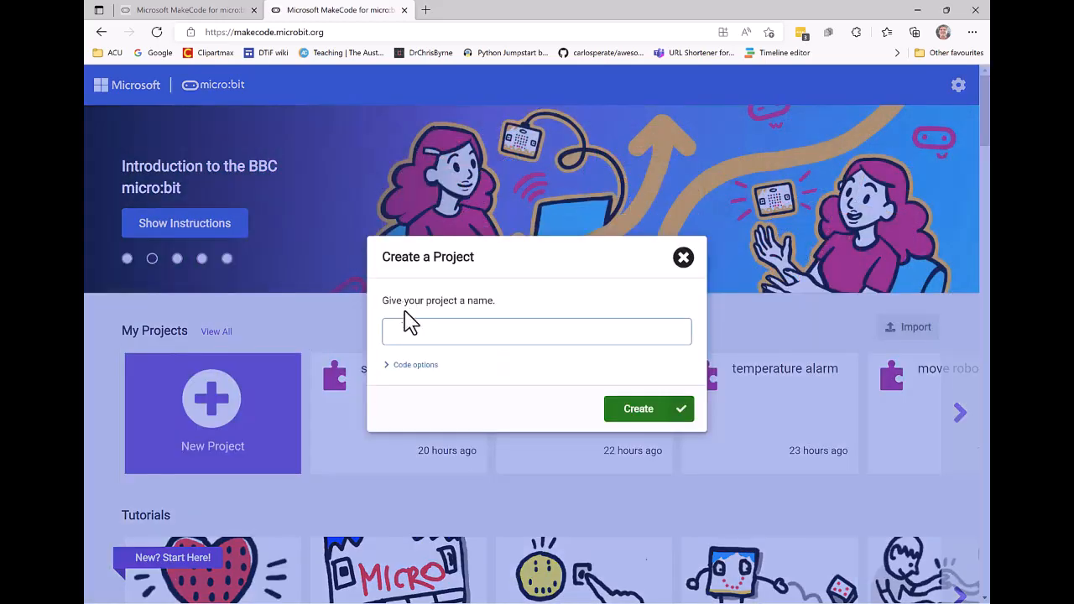
pyautogui.click(537, 333)
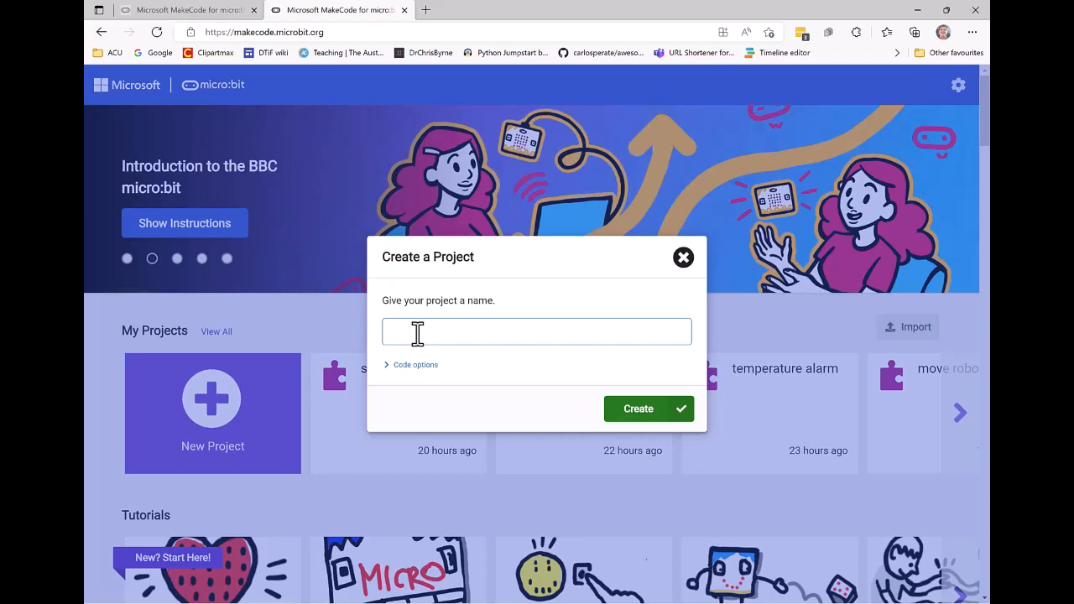
pyautogui.click(638, 410)
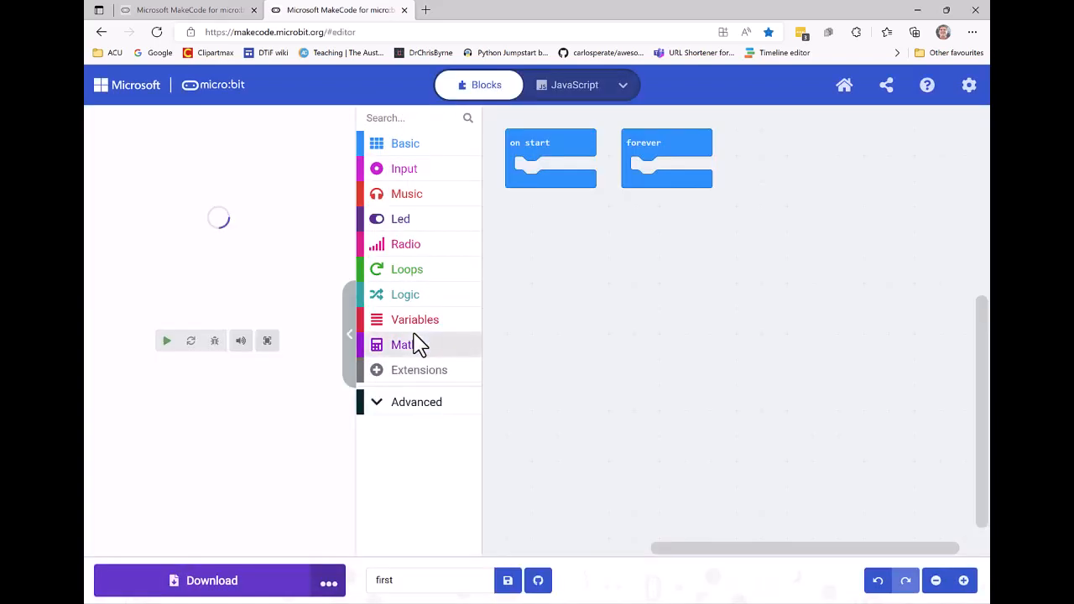
pyautogui.moveTo(423, 344)
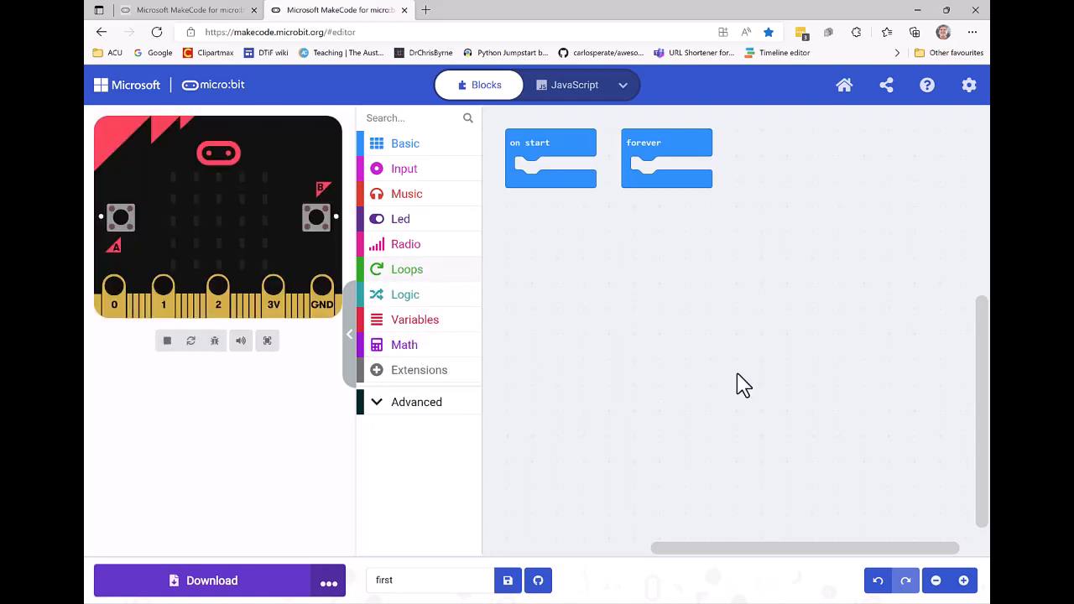
pyautogui.moveTo(665, 269)
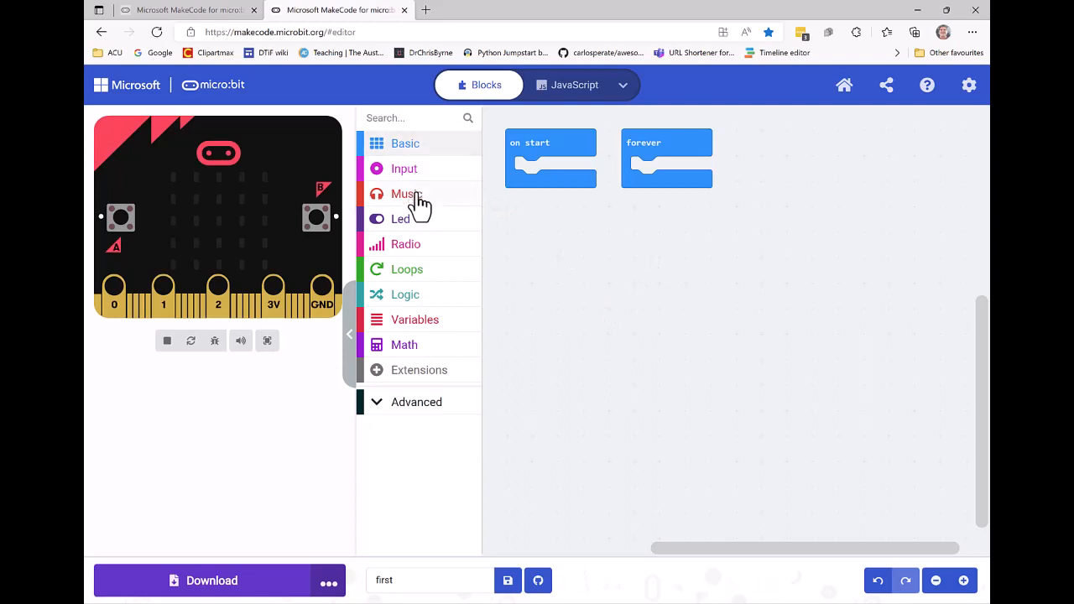
pyautogui.click(406, 194)
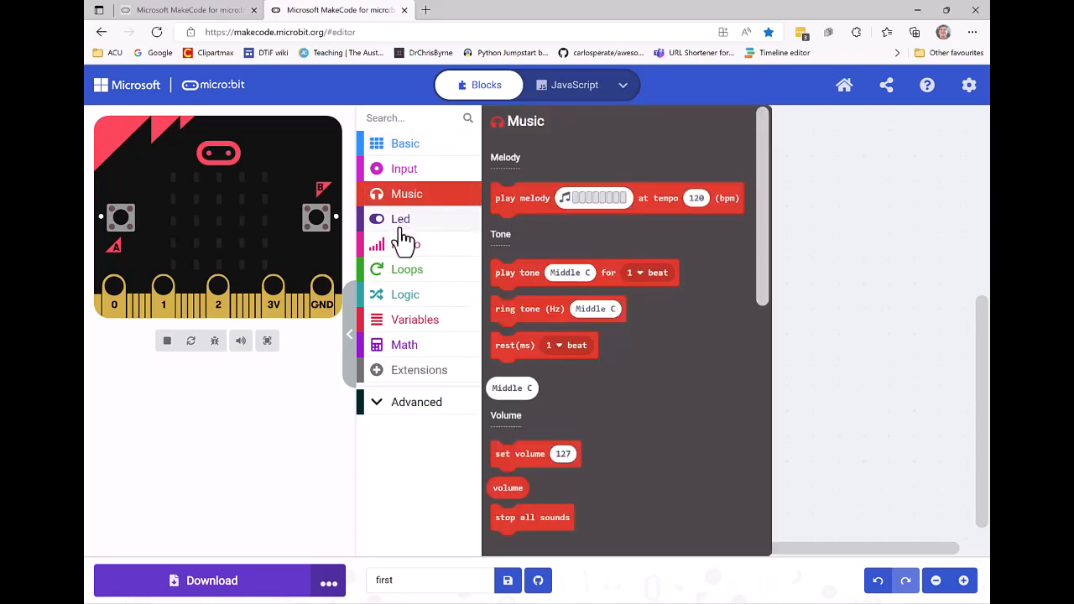
pyautogui.click(406, 269)
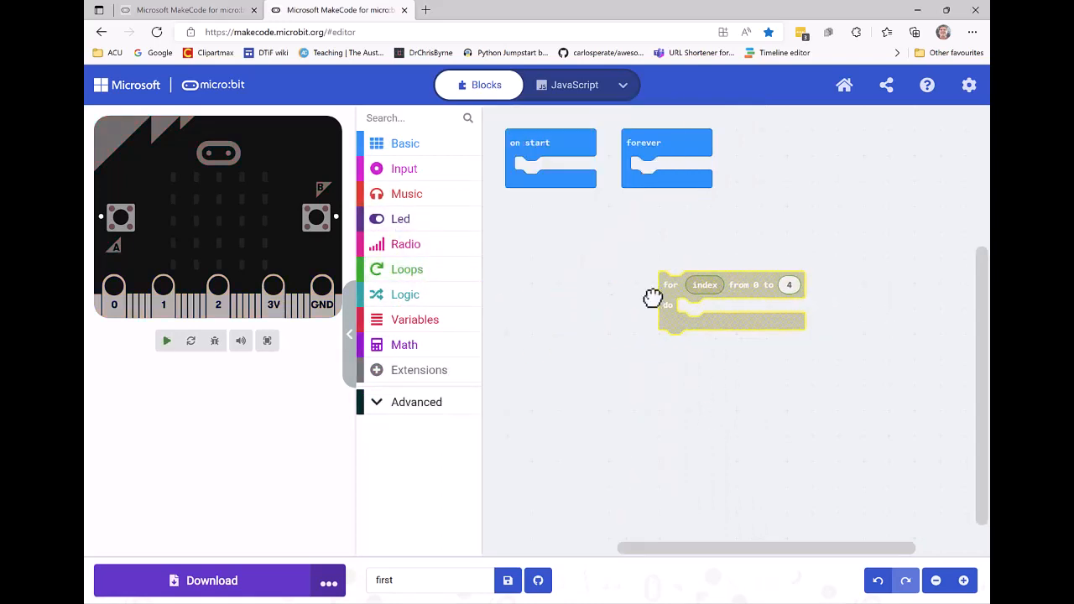
pyautogui.moveTo(705, 286); pyautogui.dragTo(609, 314)
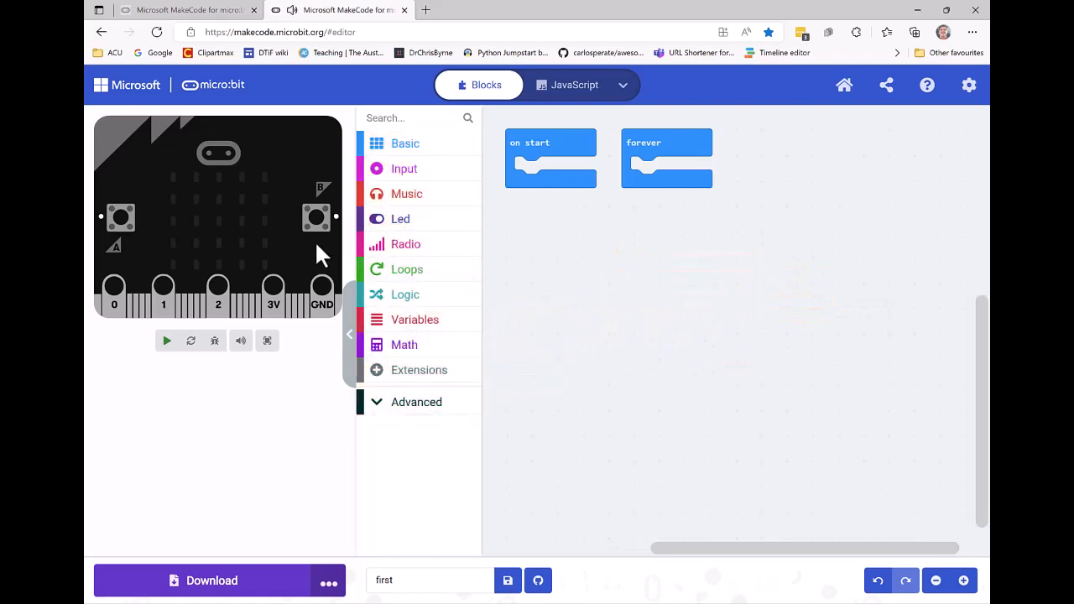
pyautogui.click(166, 339)
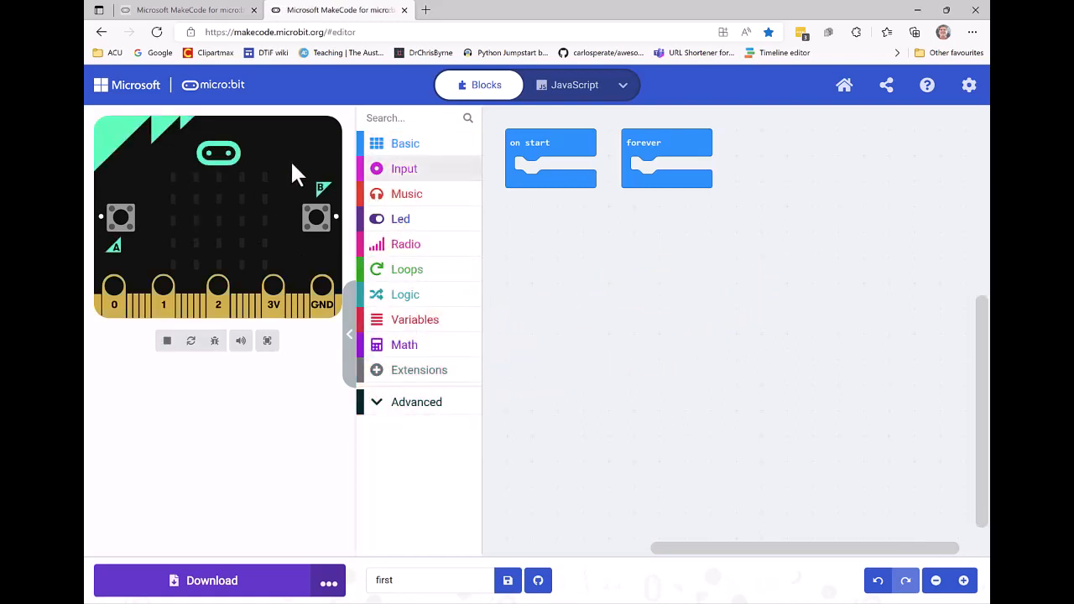
# Add a show leds block with an X pattern to on start and replay the simulator to show it.
pyautogui.click(404, 144)
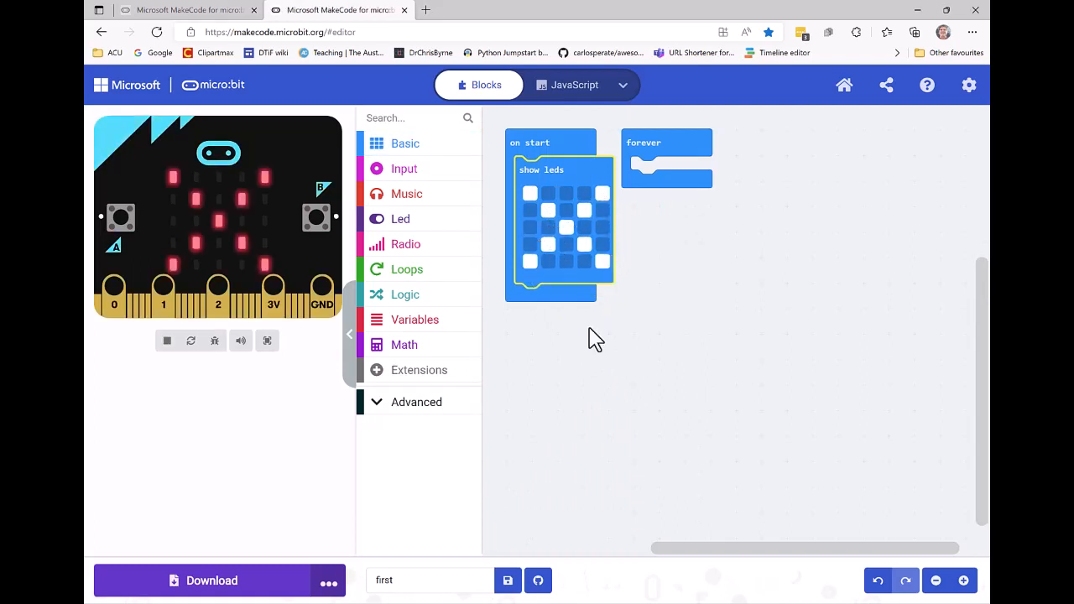
pyautogui.moveTo(210, 286)
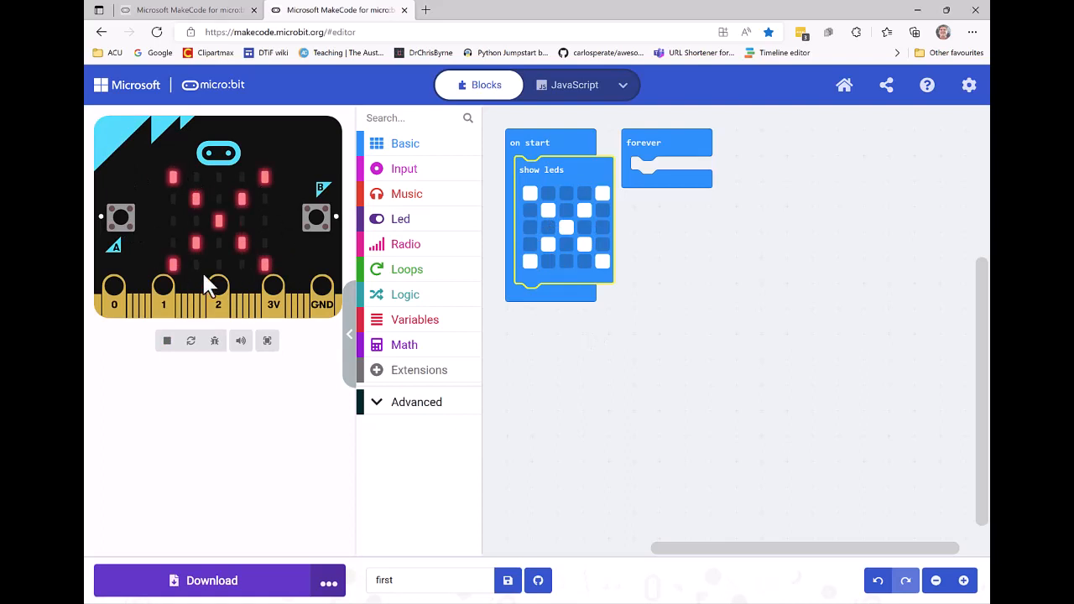
pyautogui.moveTo(243, 270)
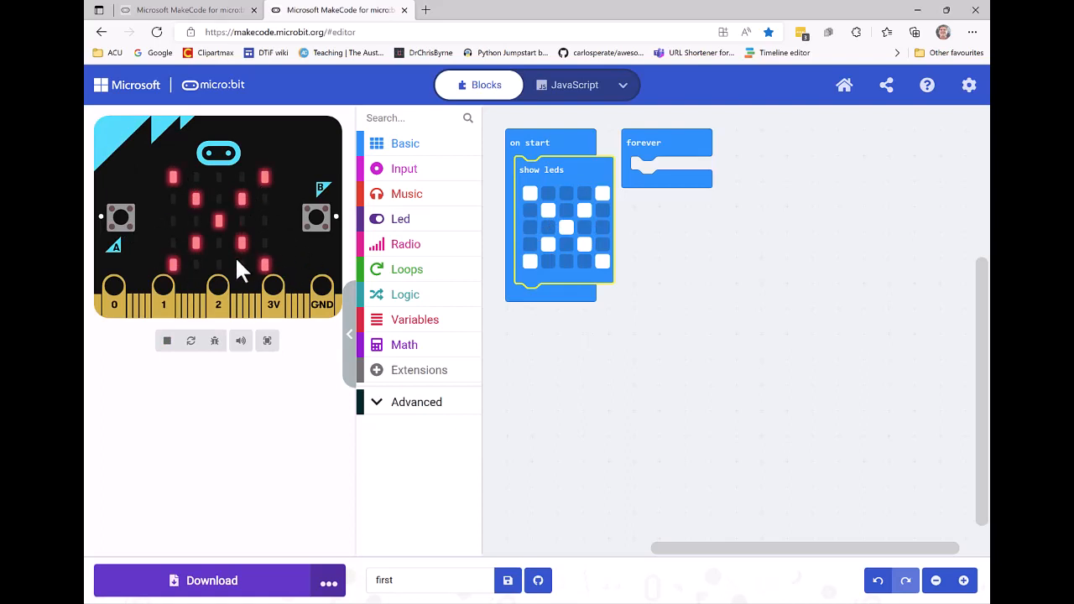
pyautogui.click(166, 339)
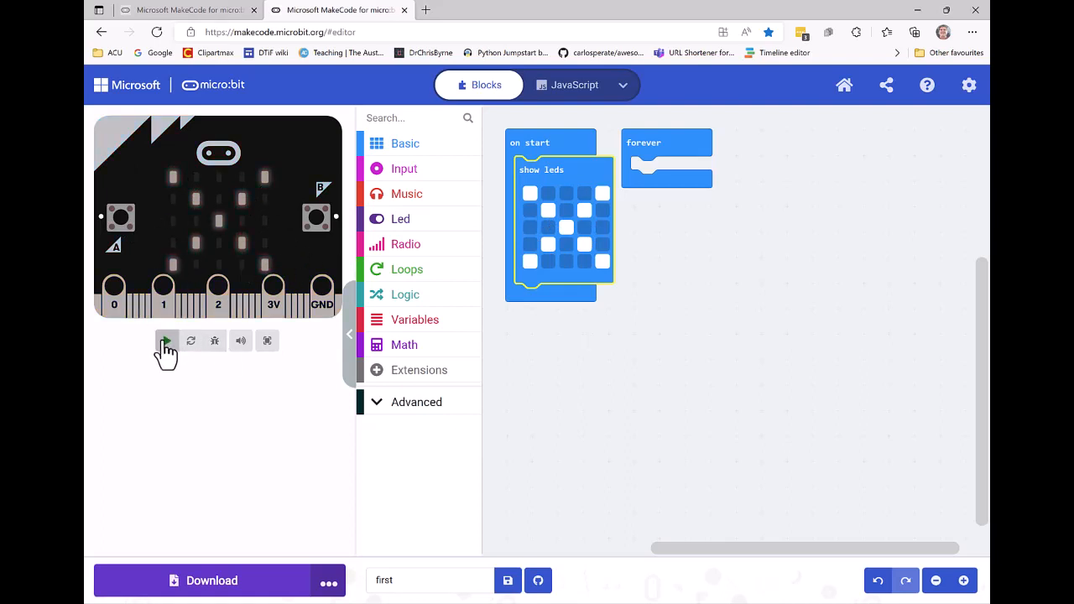
pyautogui.click(166, 341)
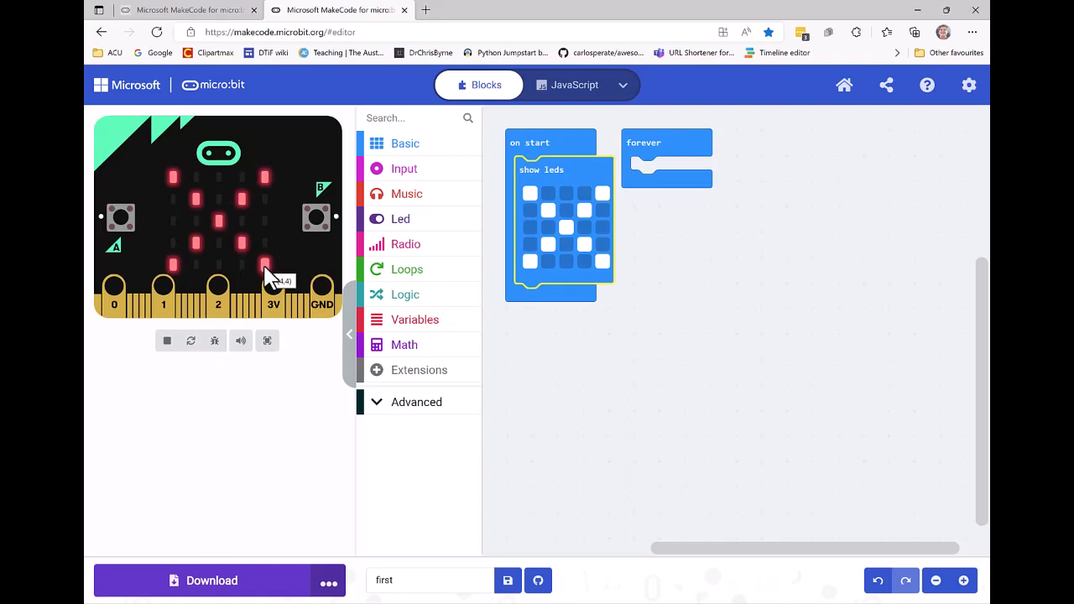
pyautogui.moveTo(269, 537)
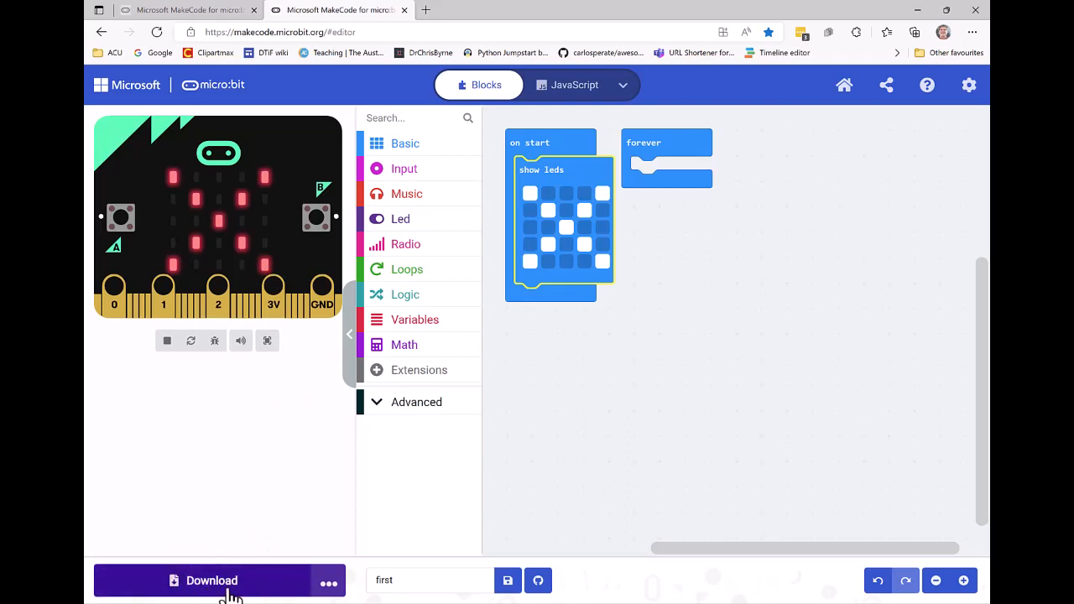
pyautogui.moveTo(240, 502)
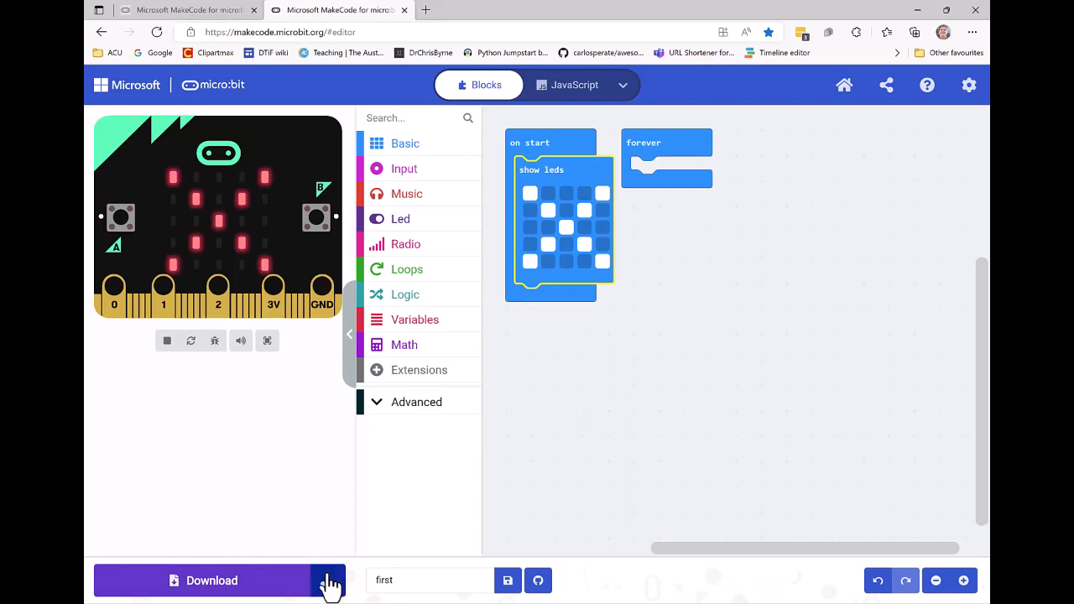
pyautogui.moveTo(329, 581)
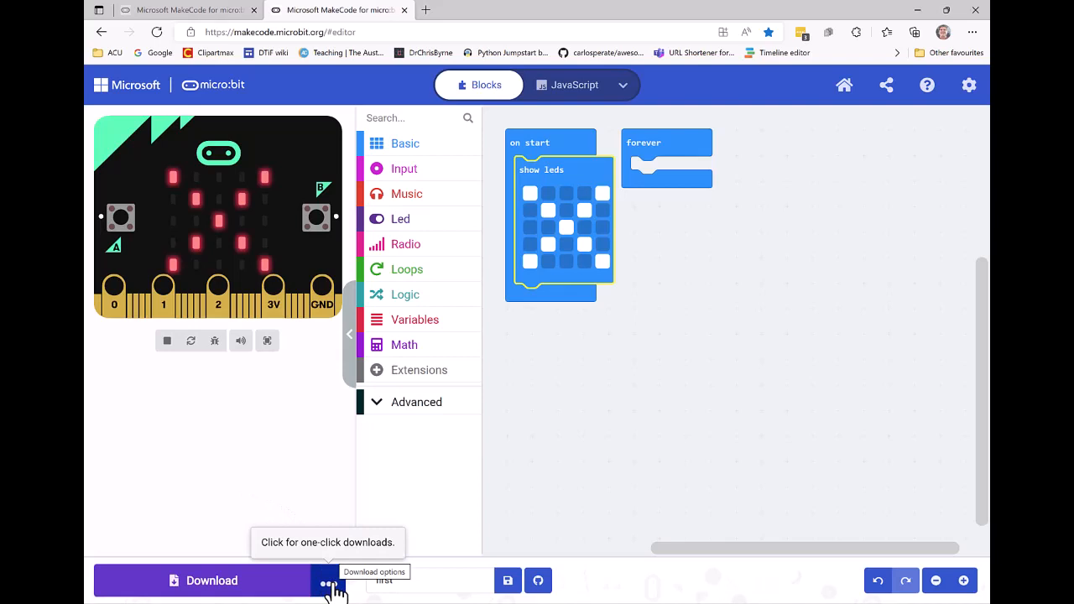
# Begin one-click download pairing, bringing up the Connect your micro:bit dialog.
pyautogui.click(328, 580)
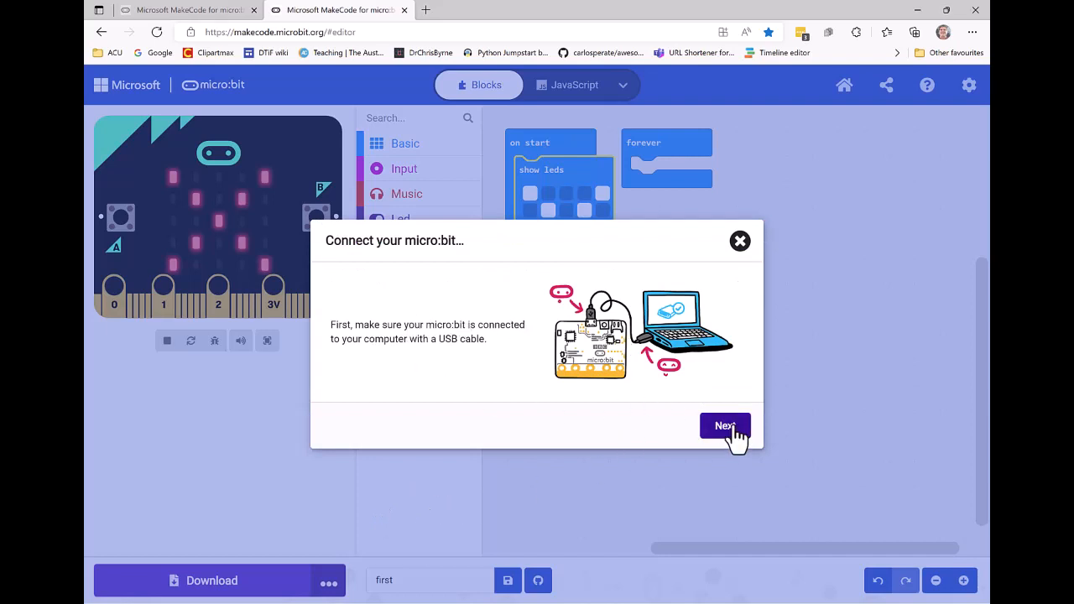
# Pair the BBC micro:bit CMSIS-DAP device over USB and start downloading the program to it.
pyautogui.click(725, 426)
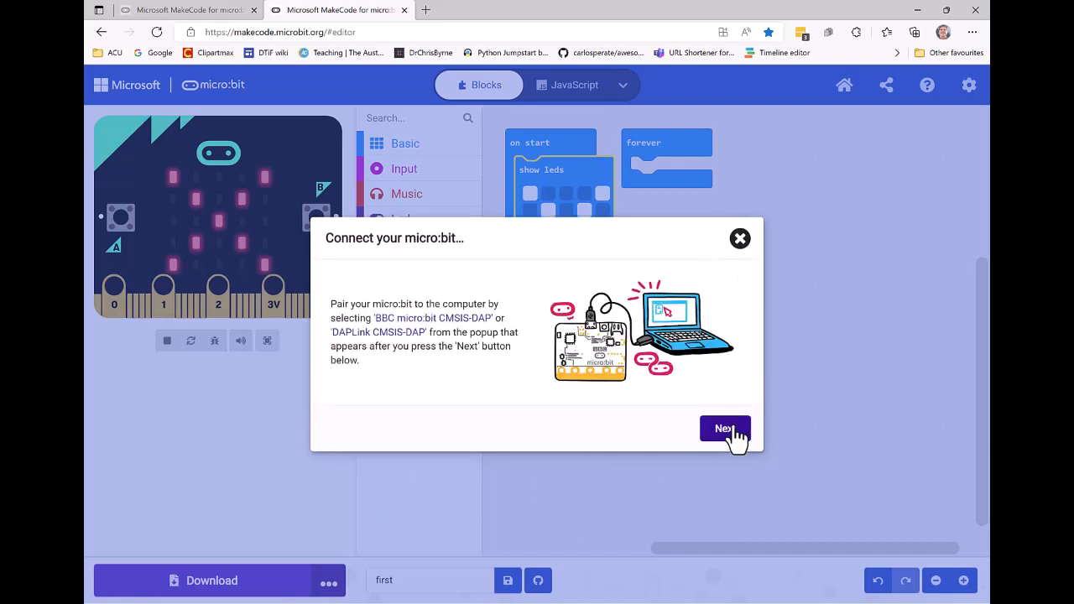
pyautogui.click(724, 430)
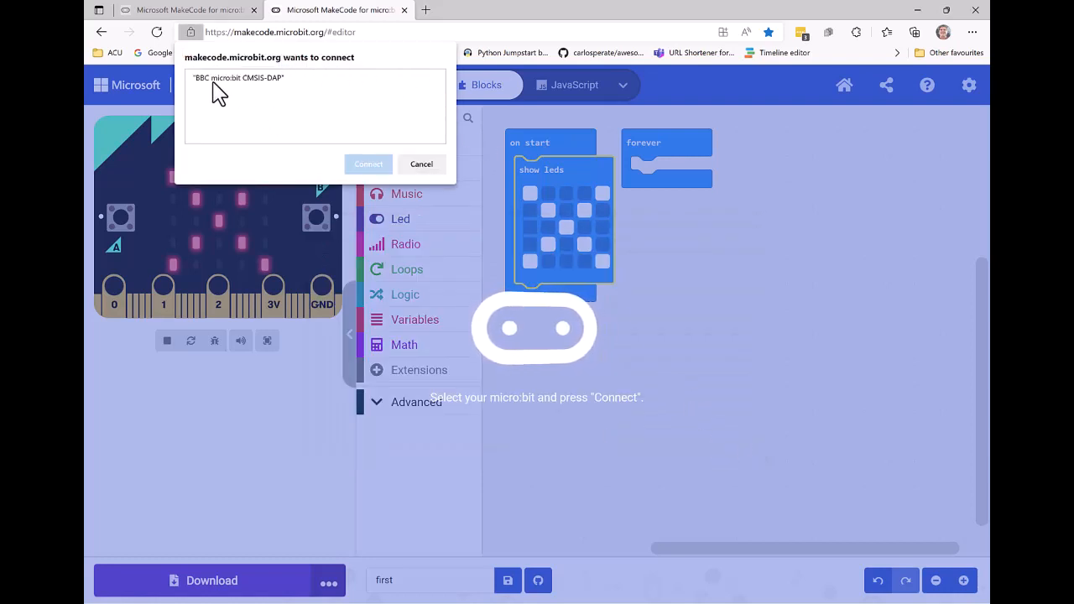
pyautogui.moveTo(268, 87)
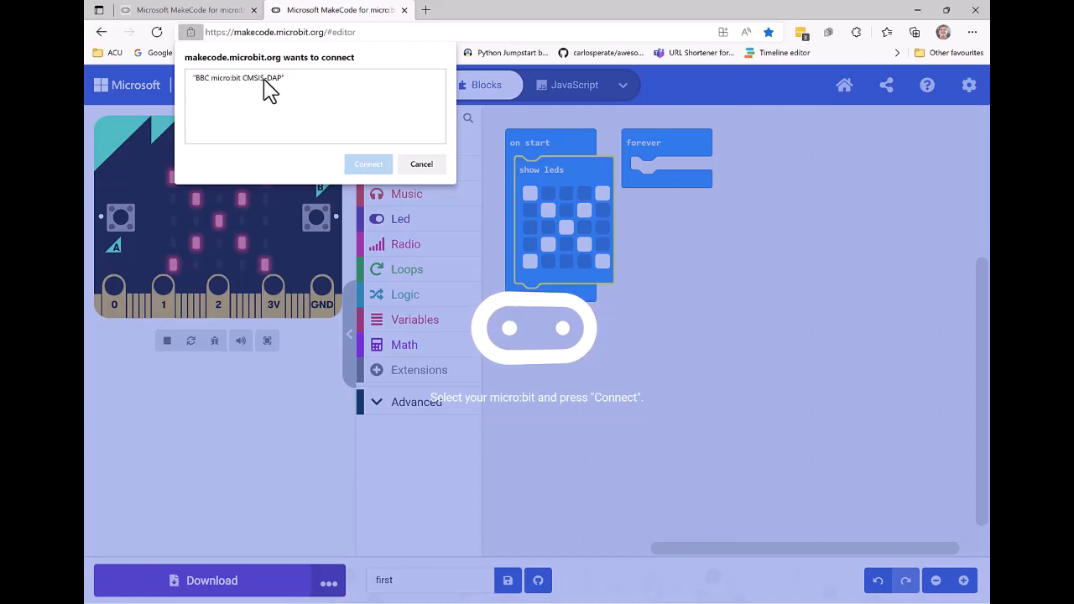
pyautogui.click(368, 164)
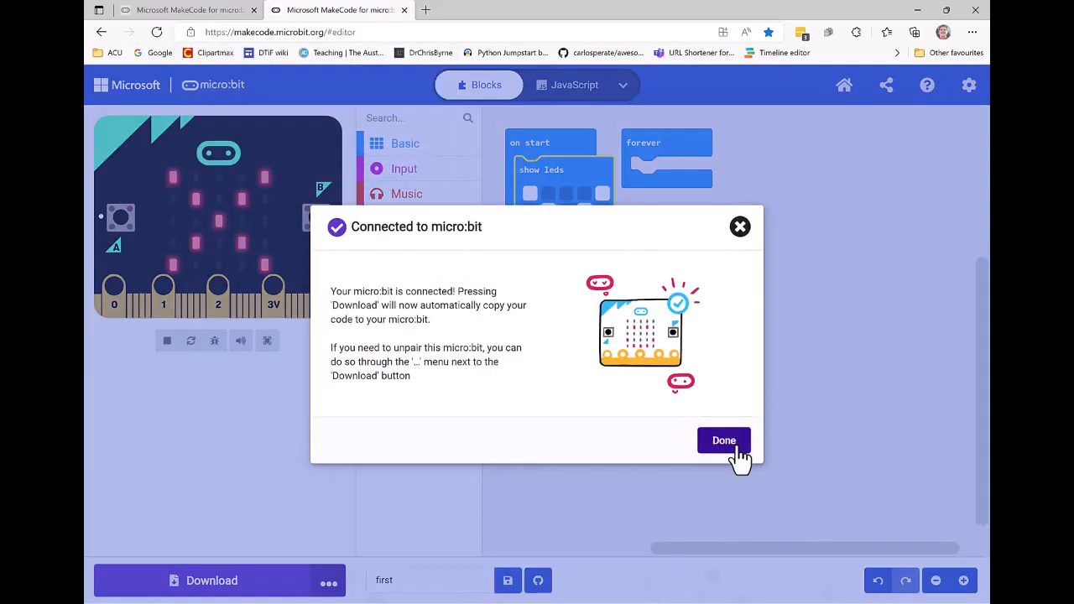
pyautogui.click(723, 440)
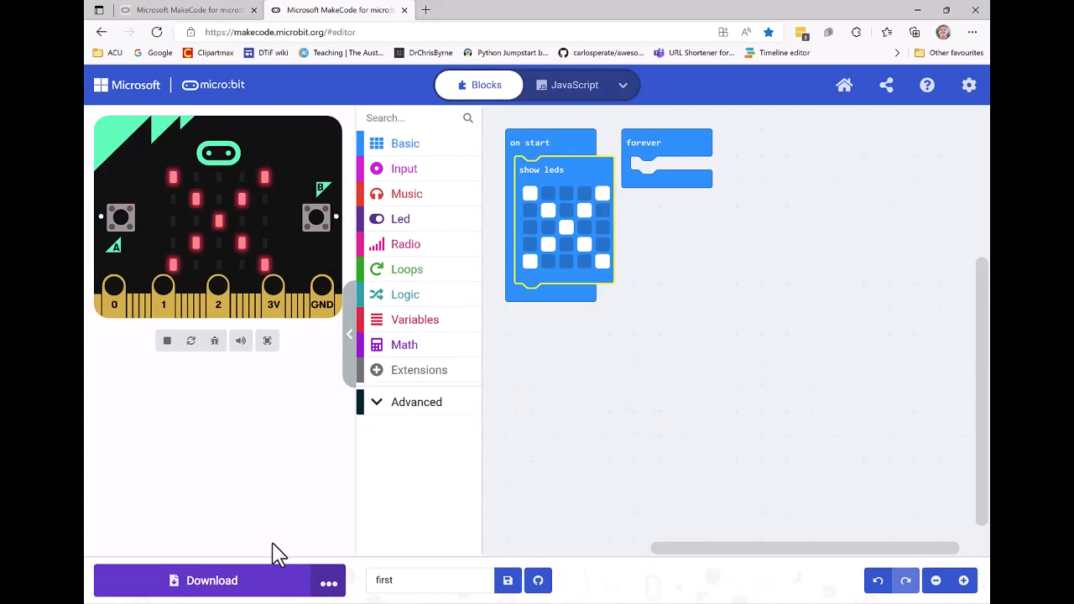
pyautogui.click(167, 339)
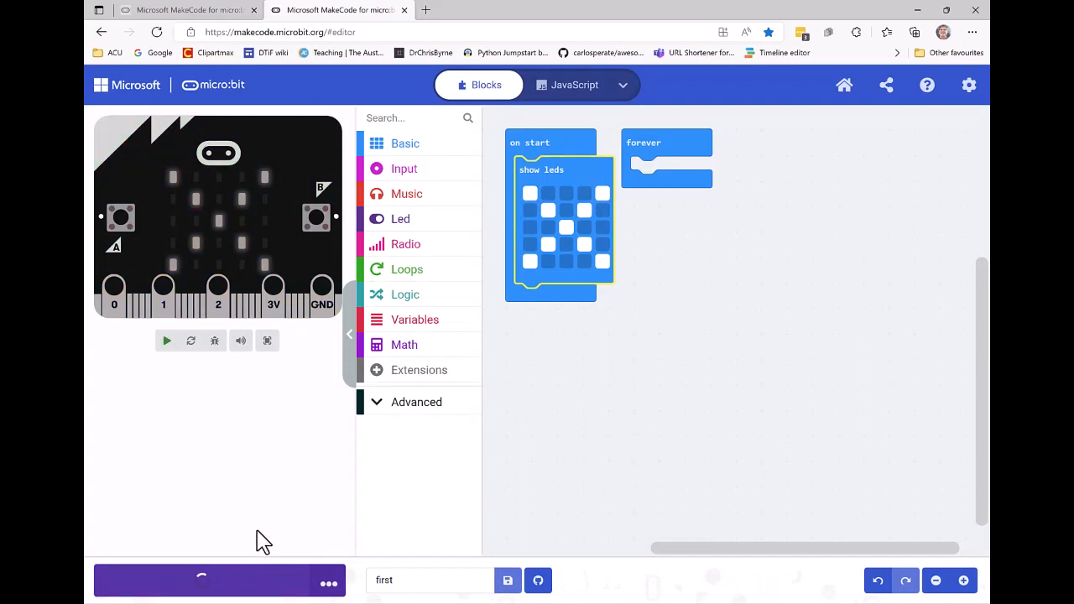
# Flash the X-pattern program to the paired micro:bit via Download.
pyautogui.click(166, 339)
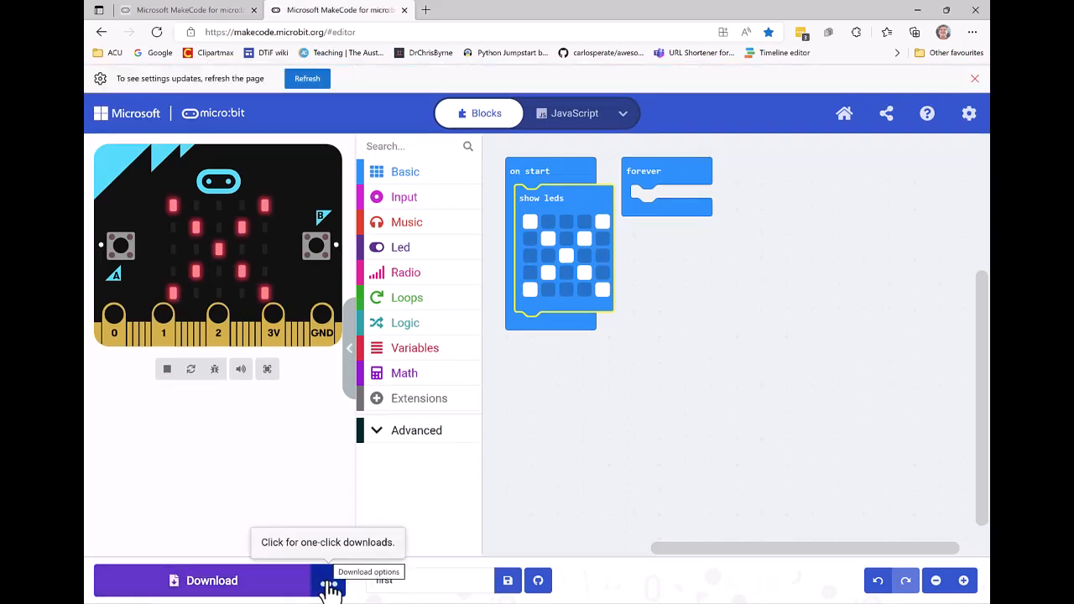
pyautogui.click(329, 580)
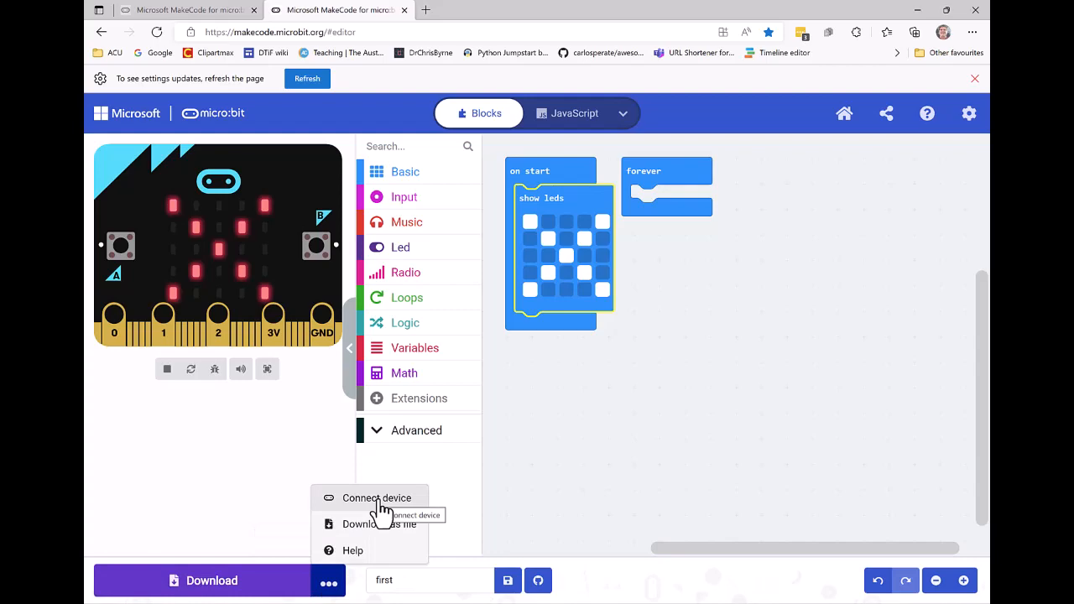
pyautogui.click(376, 497)
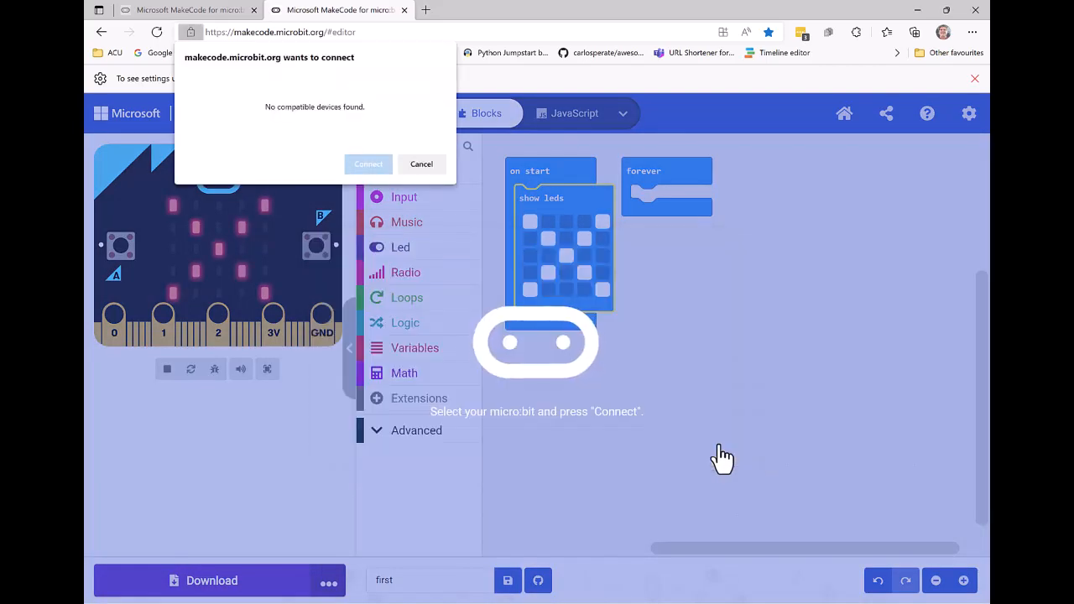
pyautogui.moveTo(302, 134)
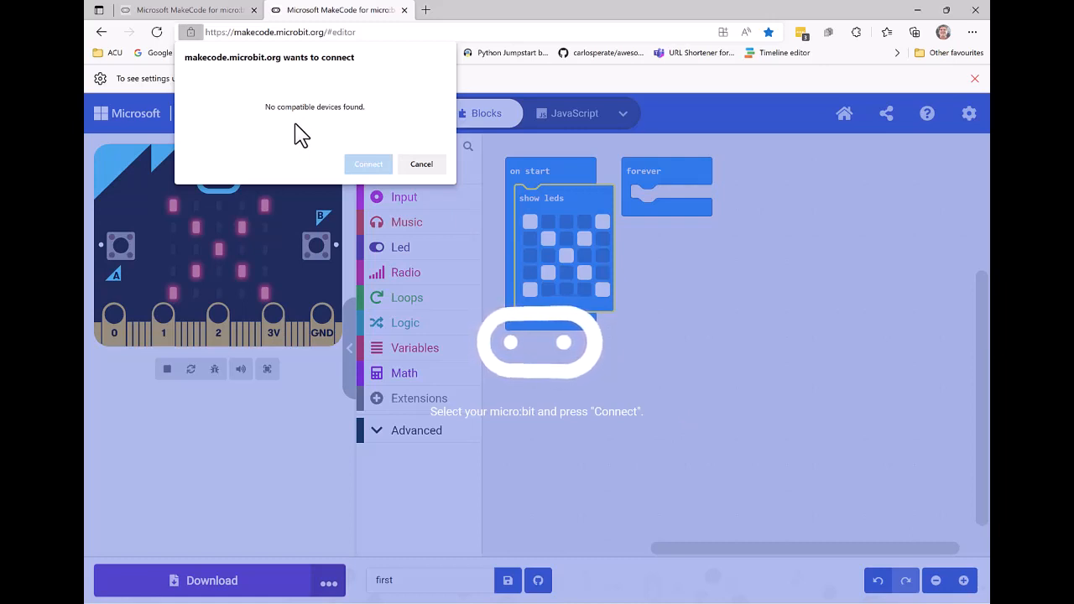
pyautogui.moveTo(279, 121)
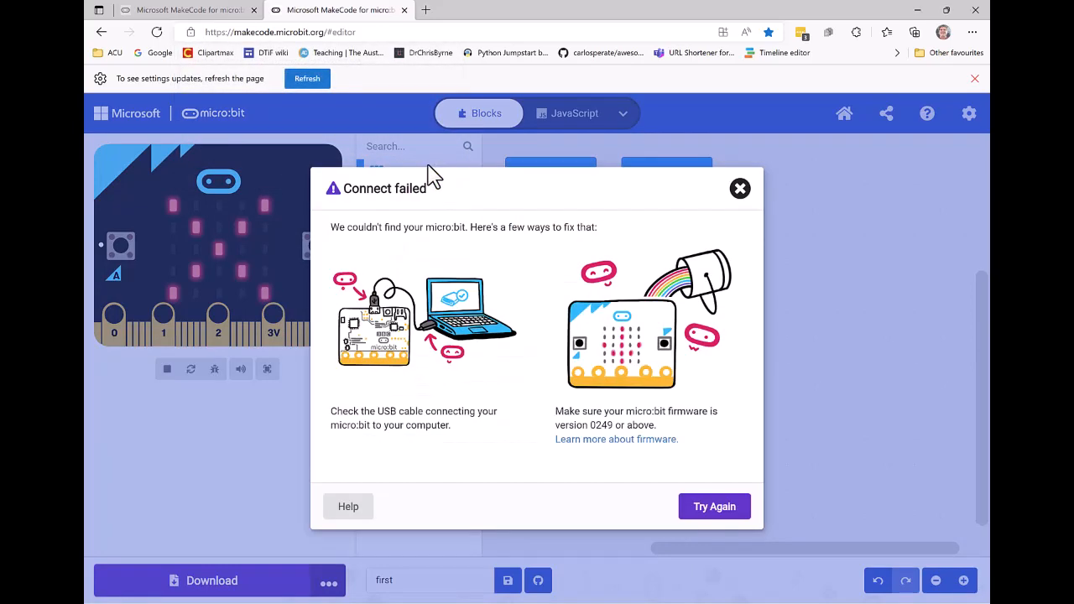
pyautogui.click(739, 188)
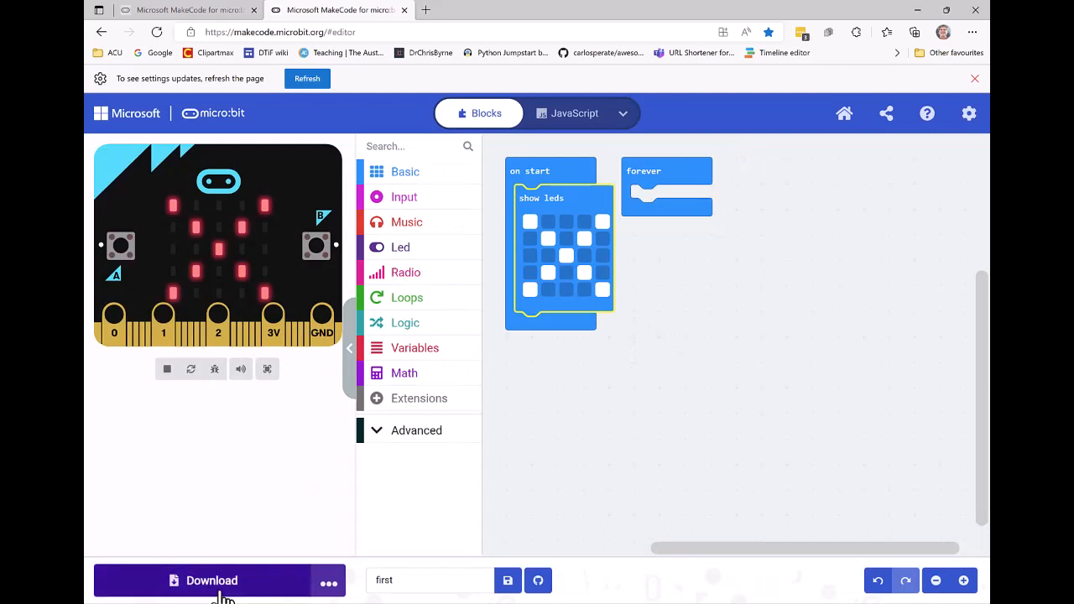
# Download the project to the computer as microbit-first.hex.
pyautogui.click(211, 581)
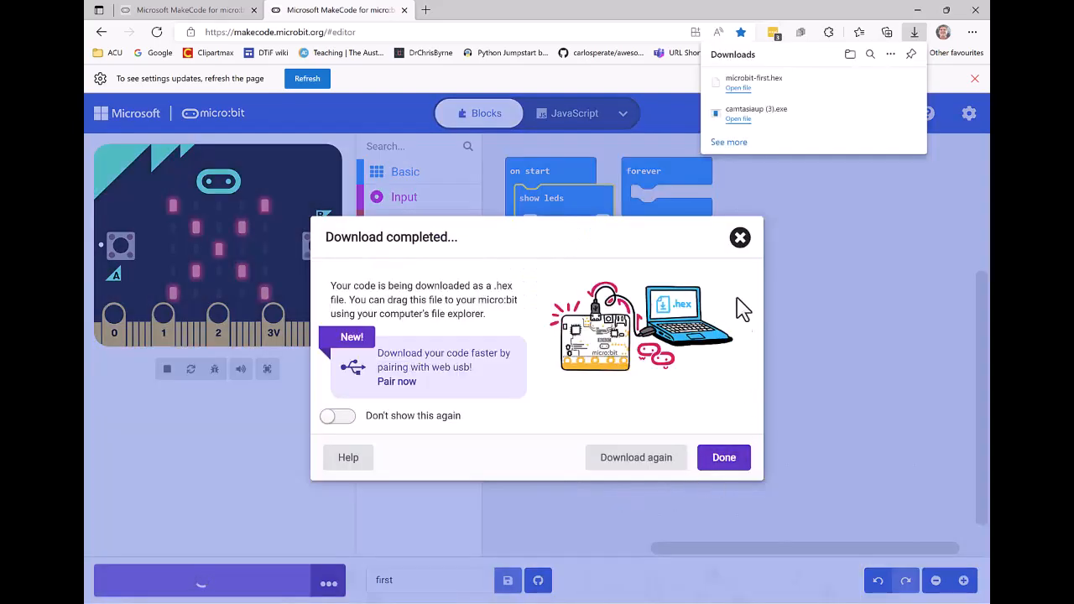
pyautogui.moveTo(770, 93)
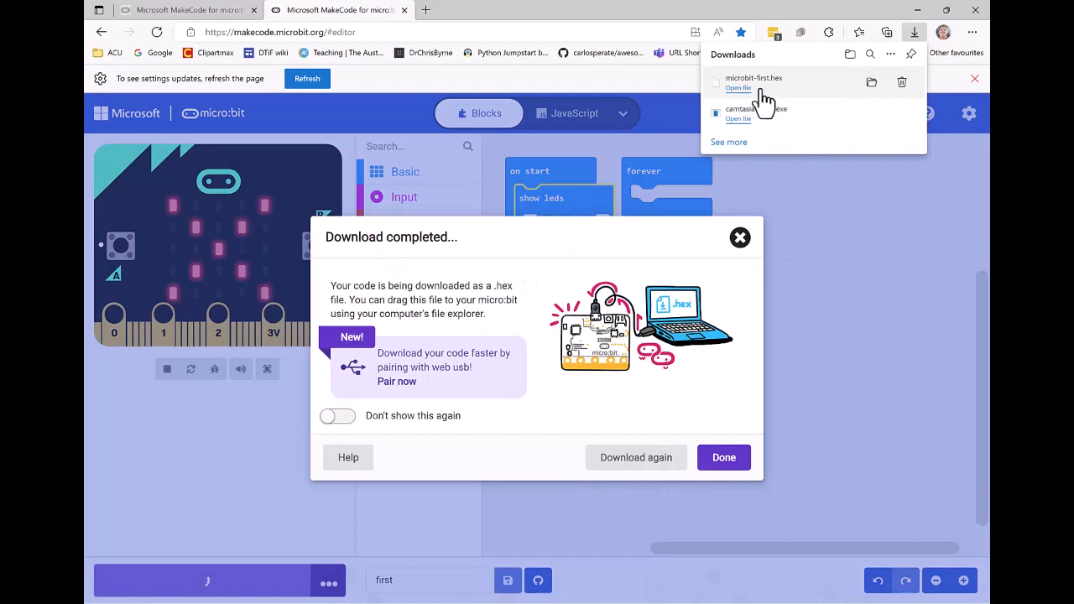
pyautogui.moveTo(768, 114)
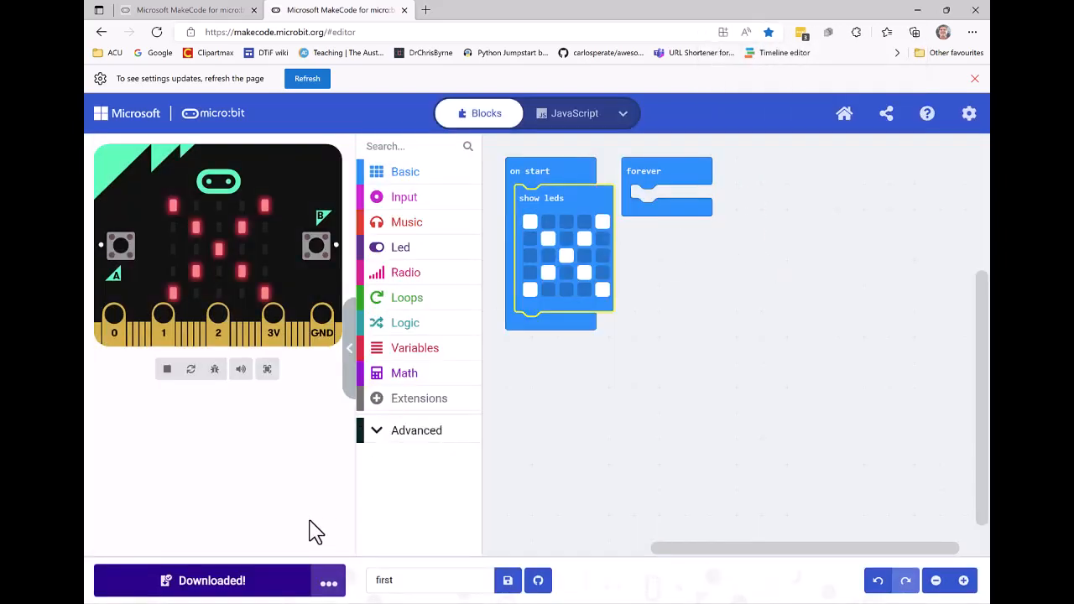
# Show the Downloads folder in File Explorer and select microbit-first.hex, with MICROBIT (D:) listed.
pyautogui.click(202, 581)
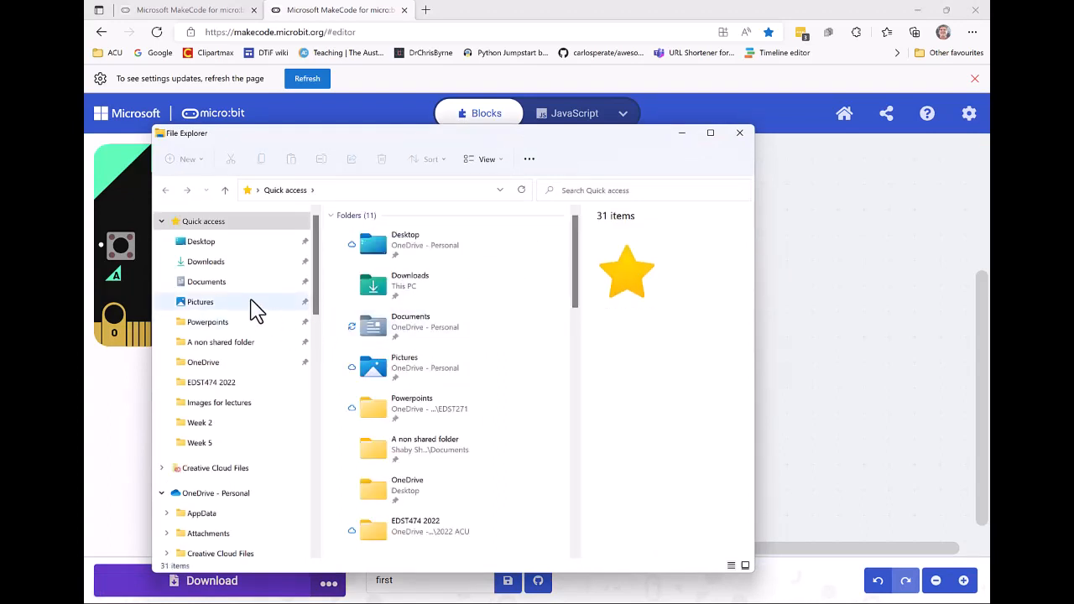
pyautogui.moveTo(243, 275)
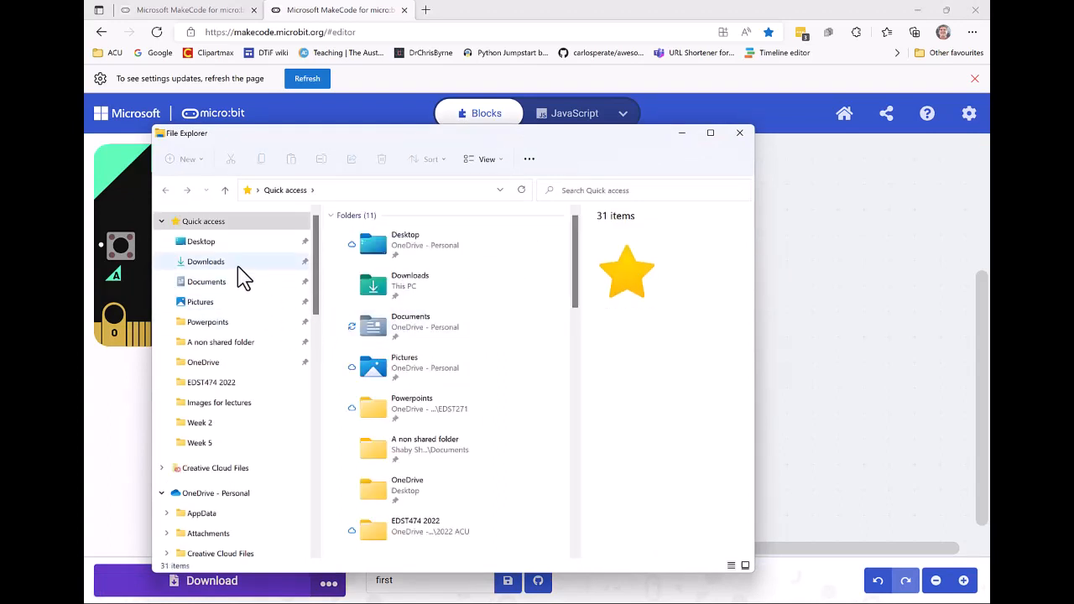
pyautogui.click(205, 262)
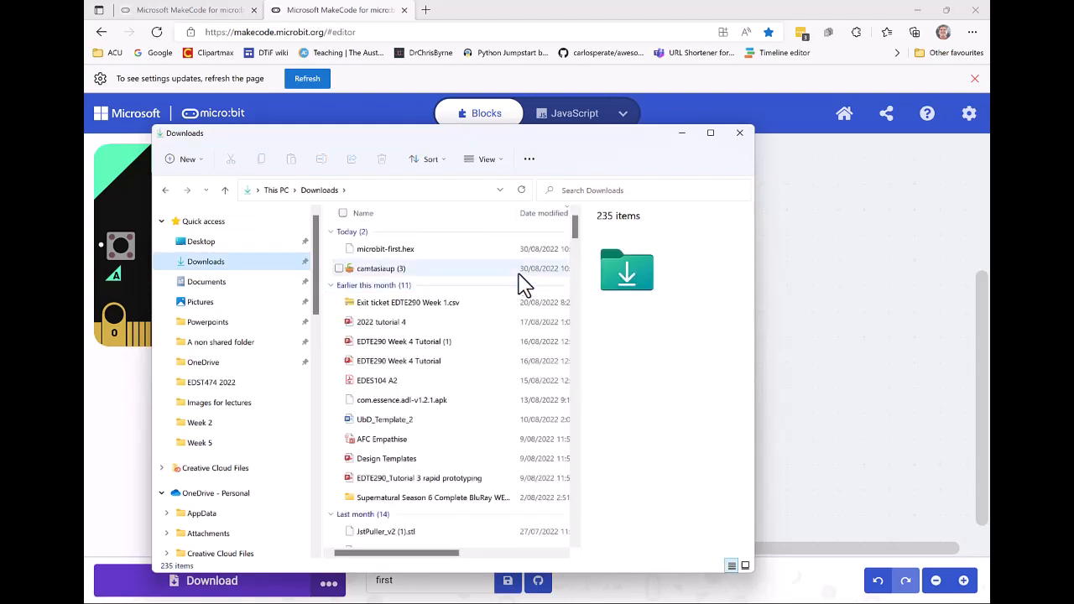
pyautogui.moveTo(411, 252)
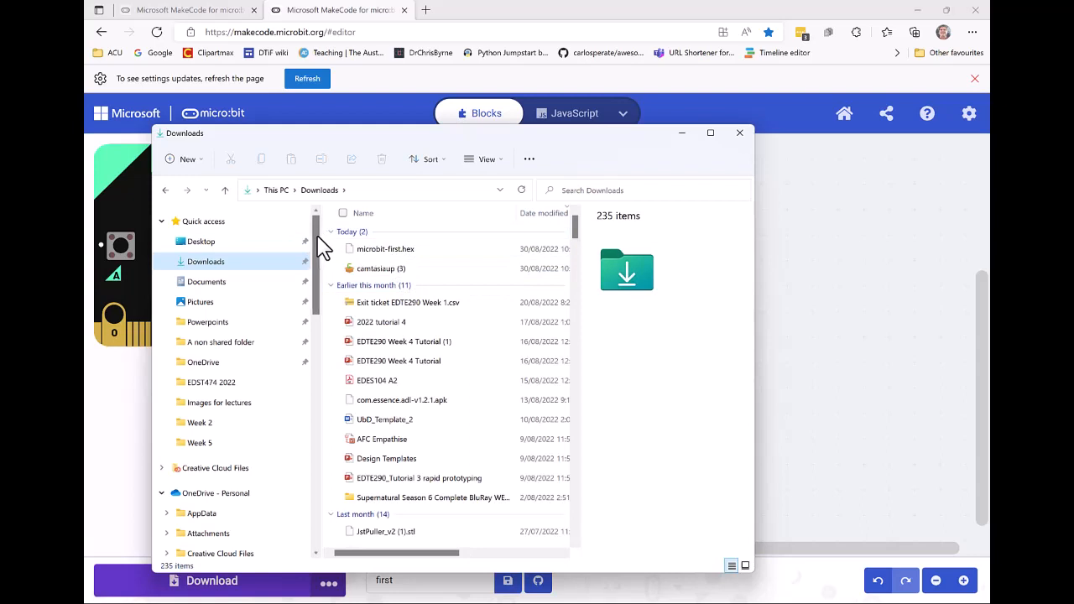
pyautogui.scroll(-3)
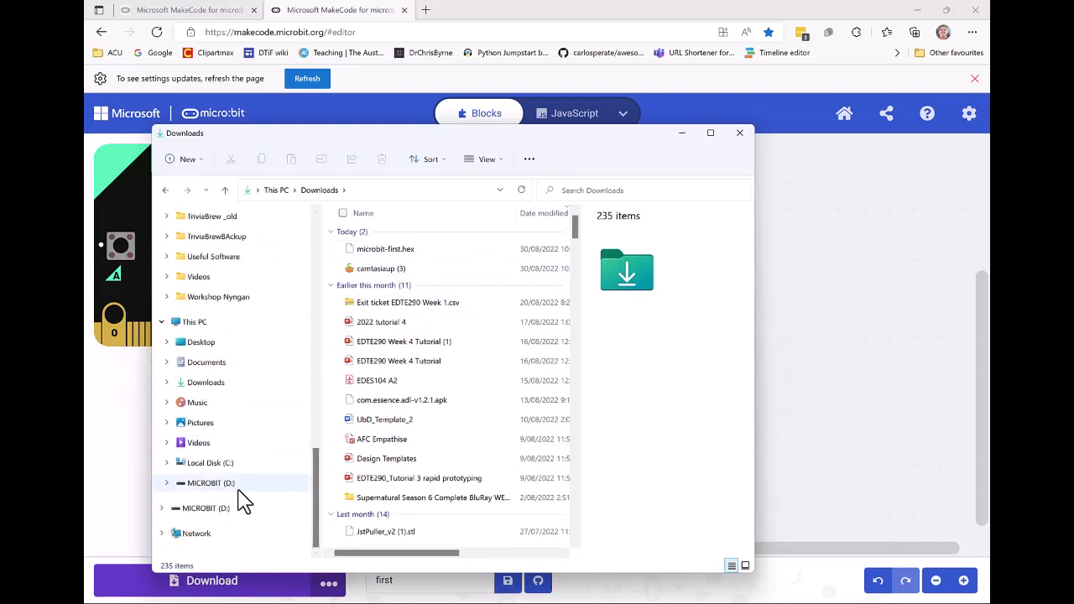
pyautogui.click(386, 249)
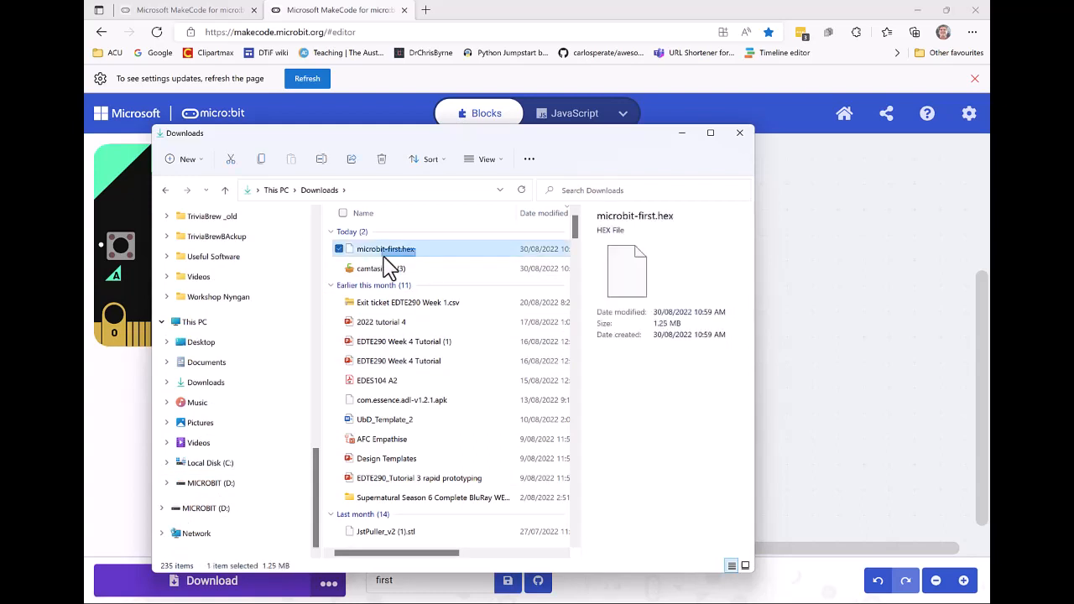